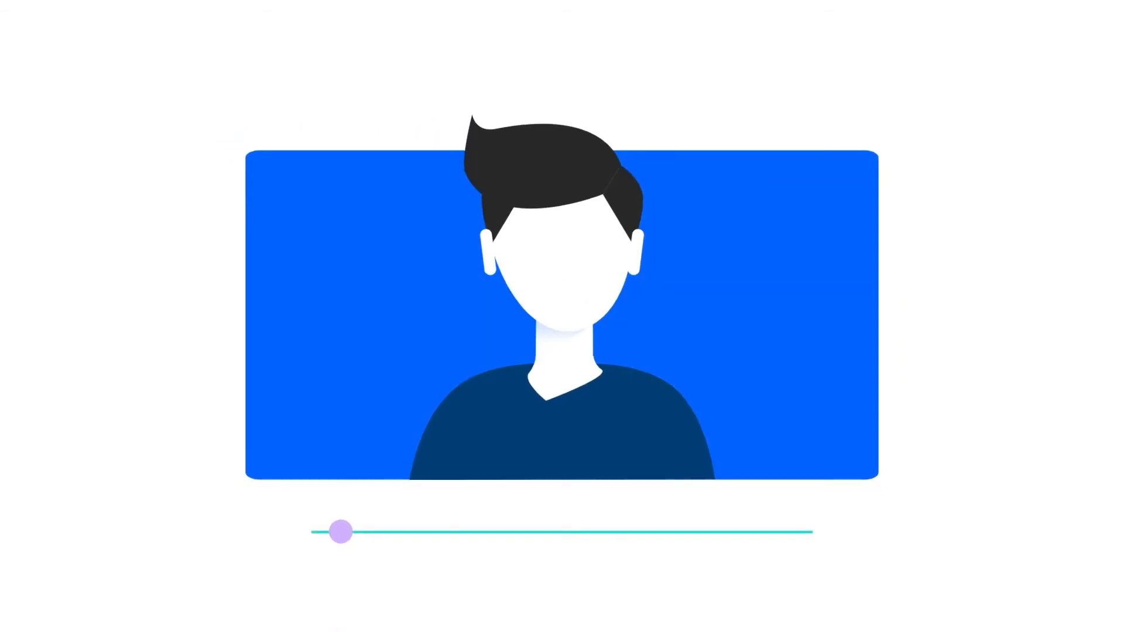
Scrub the timeline forward until the empty speech bubble pops in left of the avatar
{"action": "left_click_drag", "start_coordinate": [339, 532], "coordinate": [440, 520]}
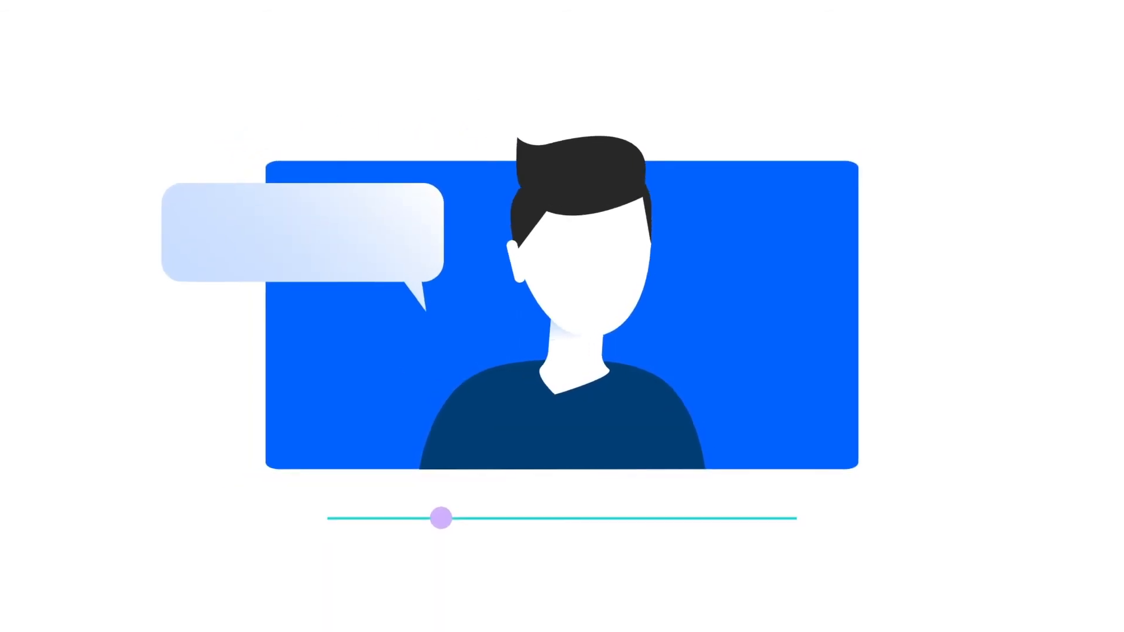